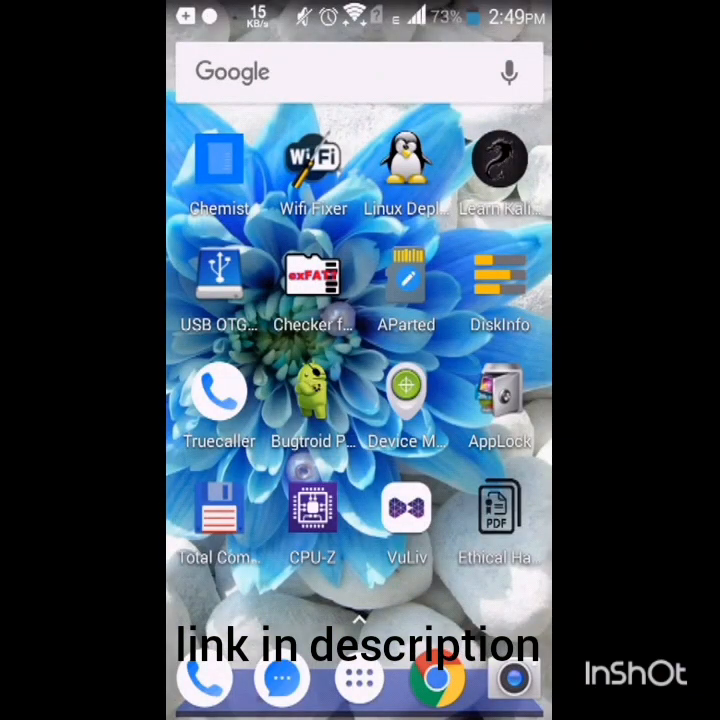
Start the Kali image download from the LinuxonAndroid SourceForge page
left_click(358, 678)
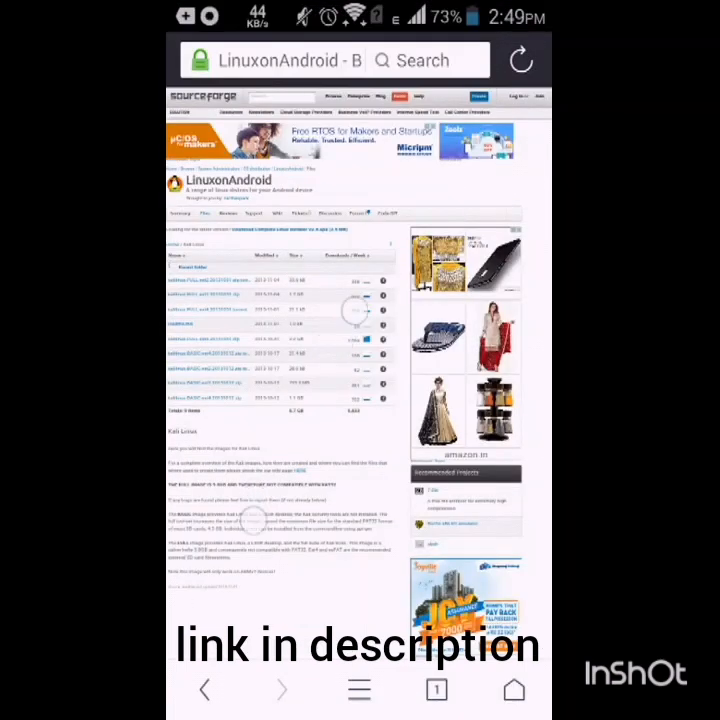
scroll("down", 3)
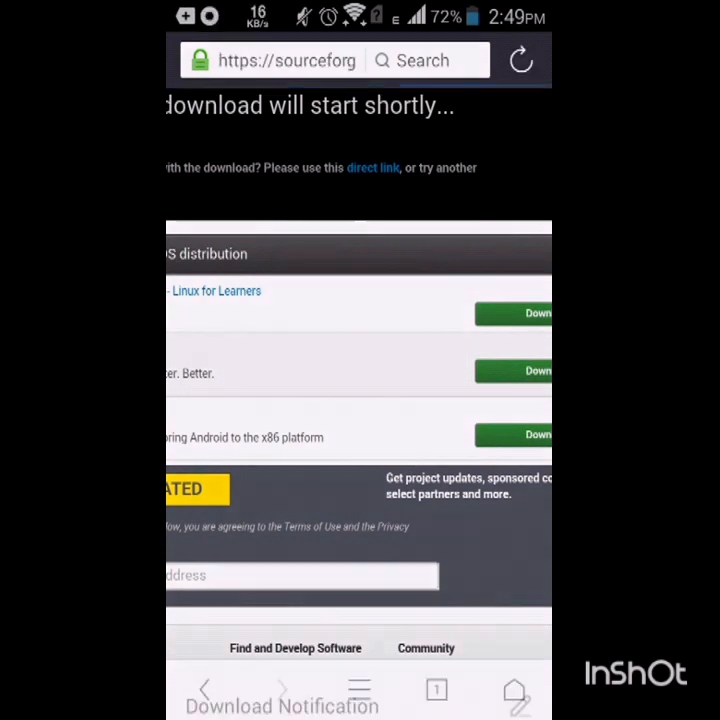
left_click(512, 312)
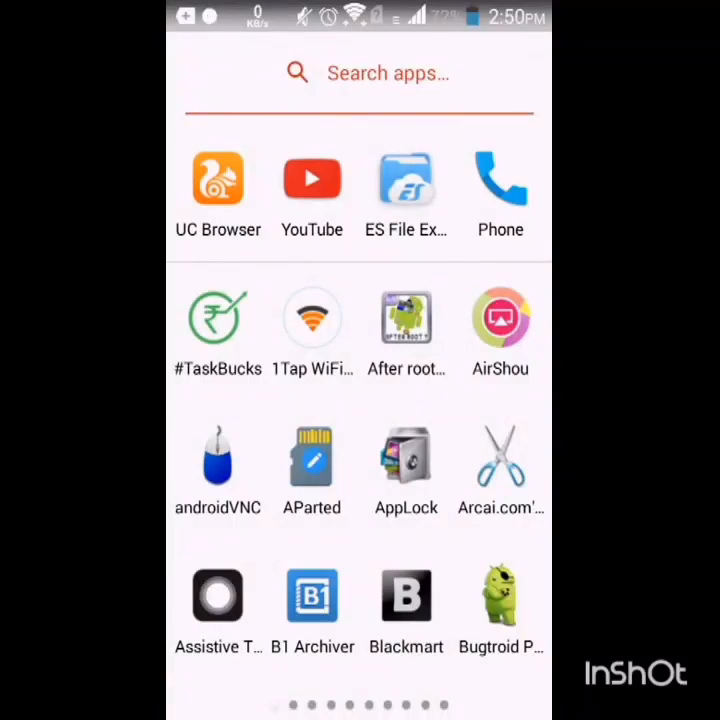
Copy the folder path of kalilinux.ext2.img from its properties in ES File Explorer
left_click(406, 180)
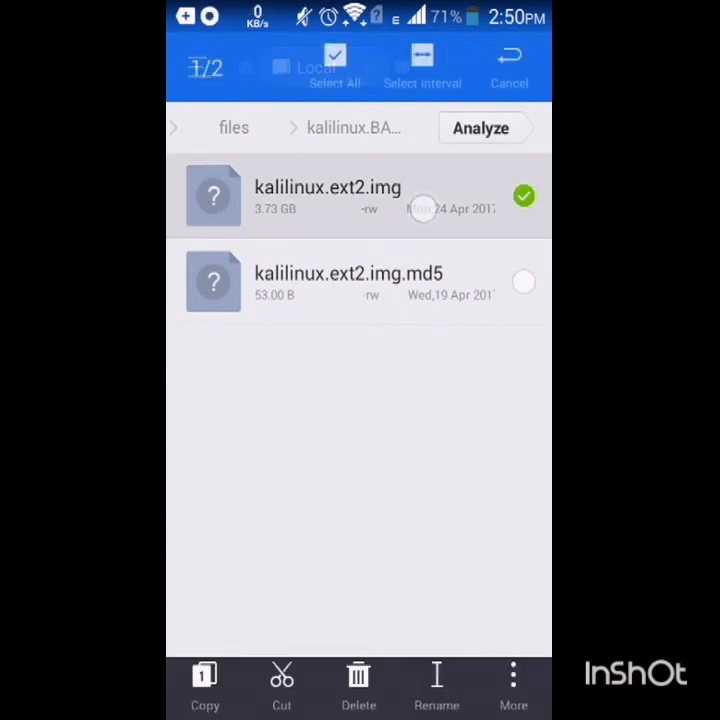
left_click(512, 684)
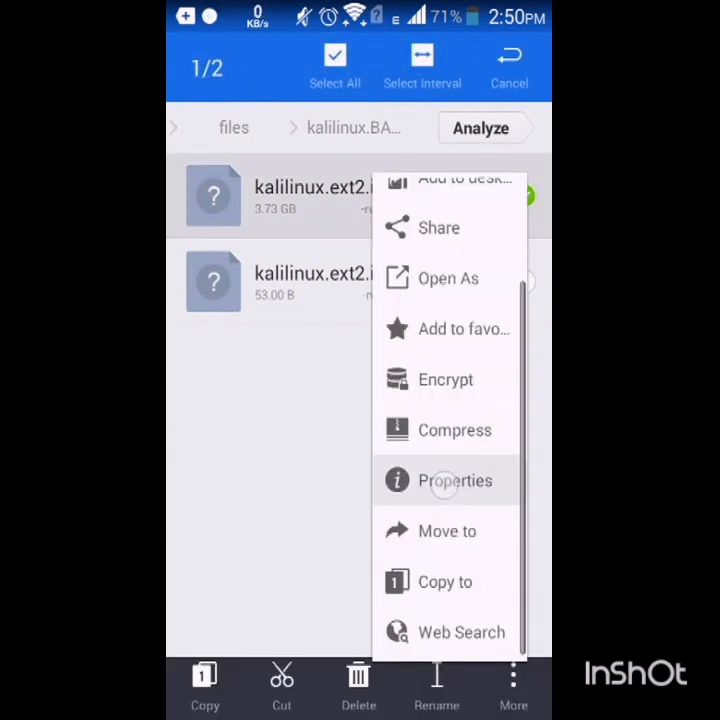
left_click(456, 480)
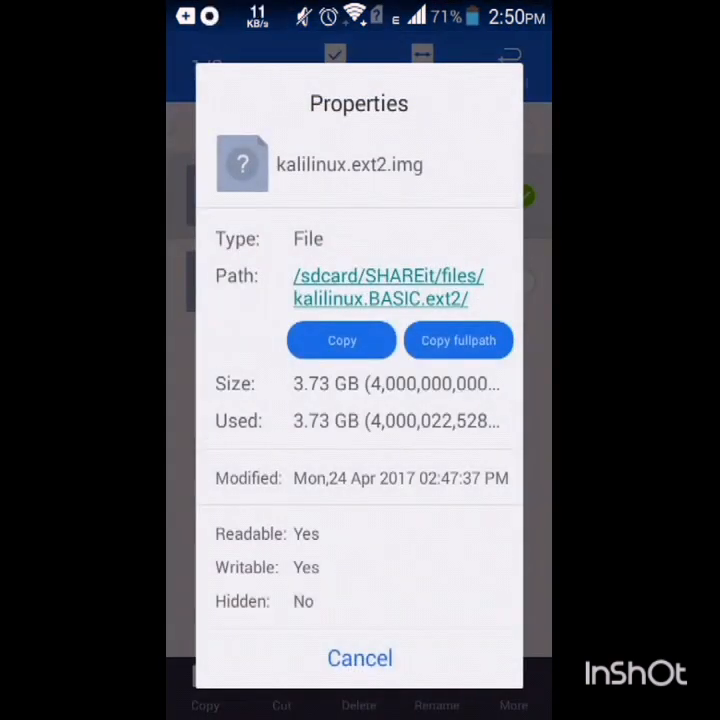
left_click(458, 340)
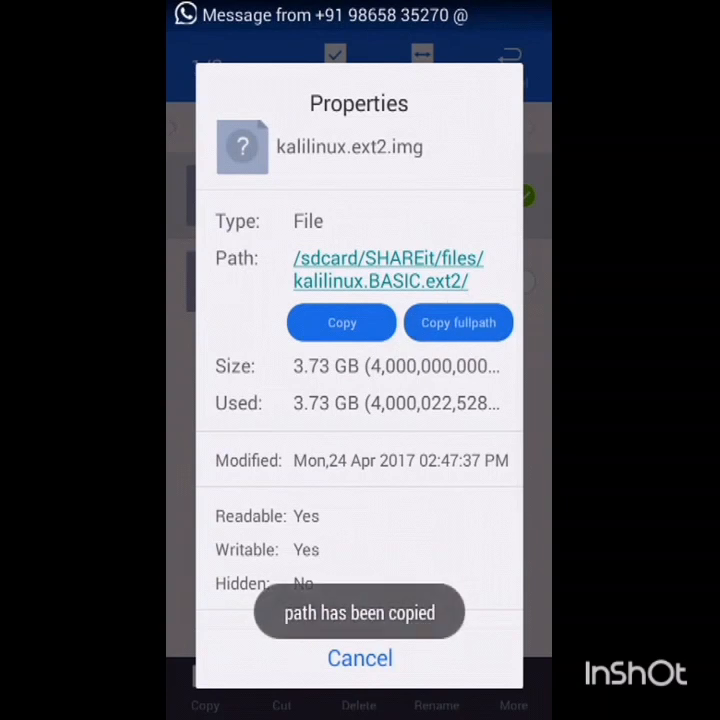
left_click(358, 658)
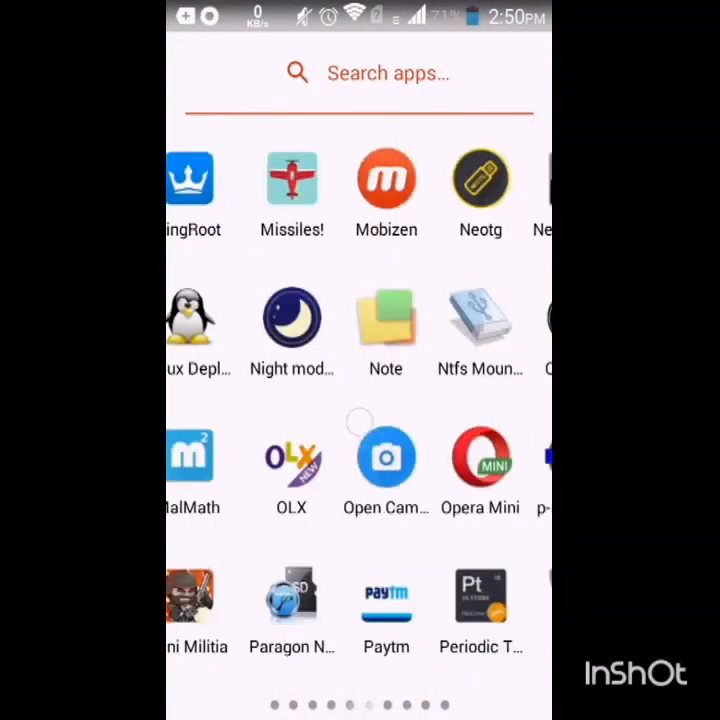
Search the Play Store for 'linux deploy' and bring up the Linux Deploy app page
scroll("left", 3)
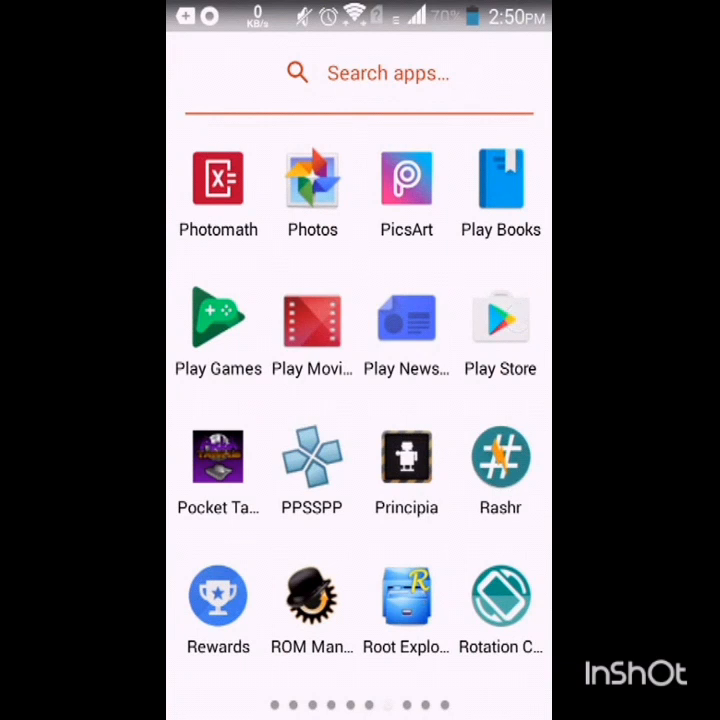
left_click(500, 318)
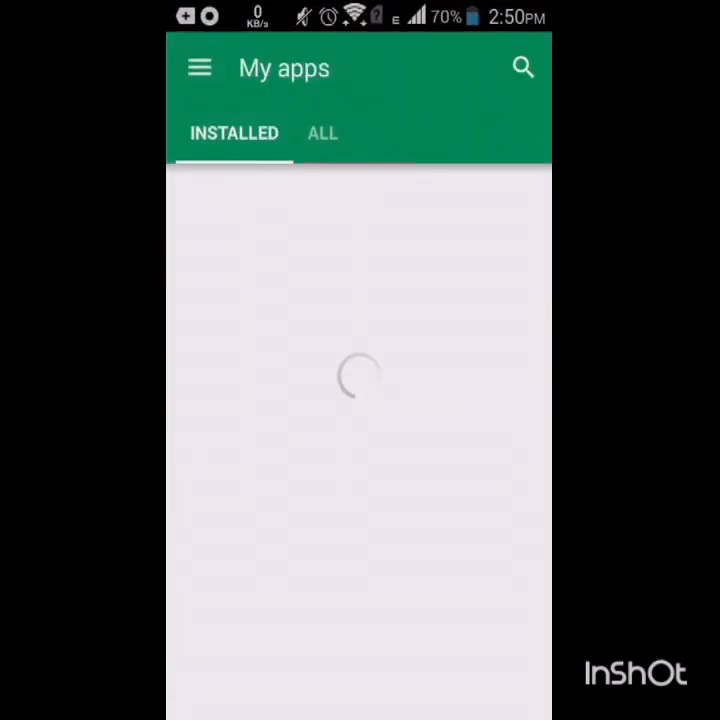
left_click(524, 68)
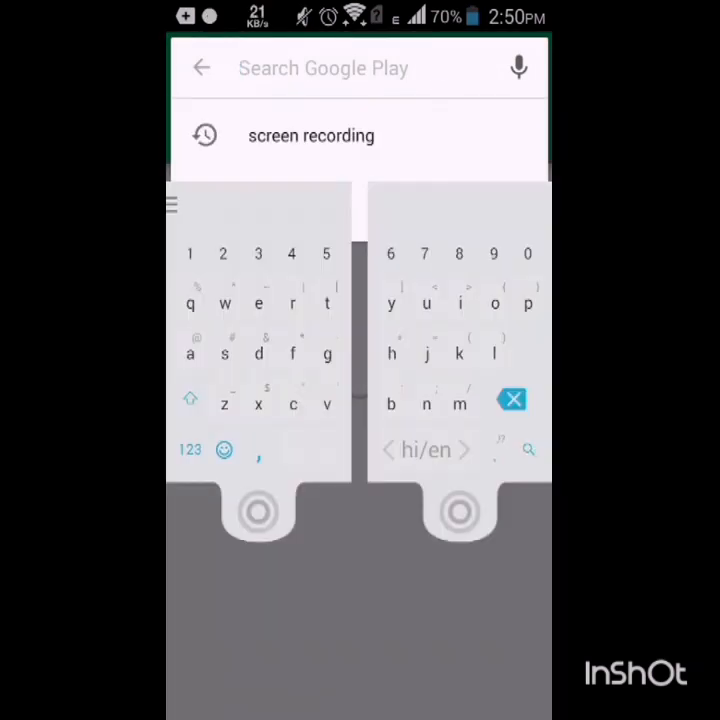
left_click(494, 352)
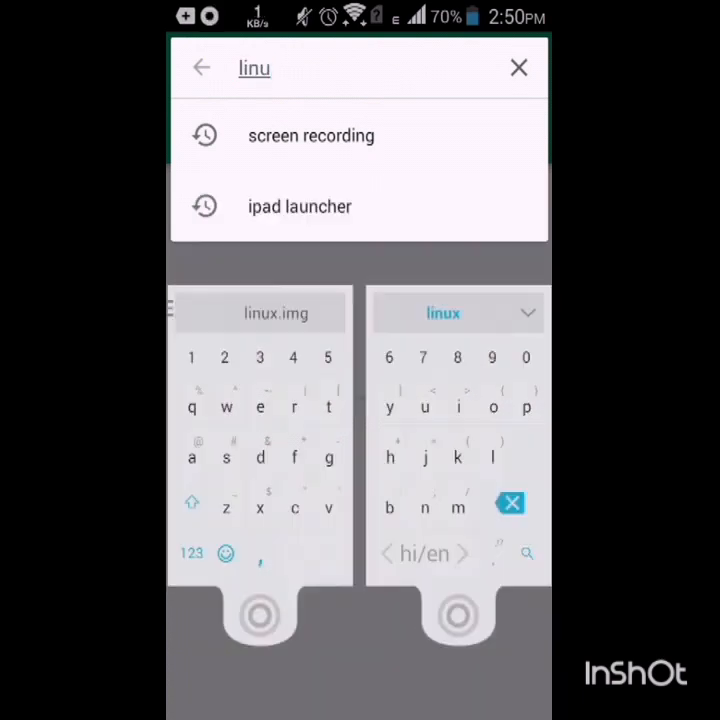
type("x de")
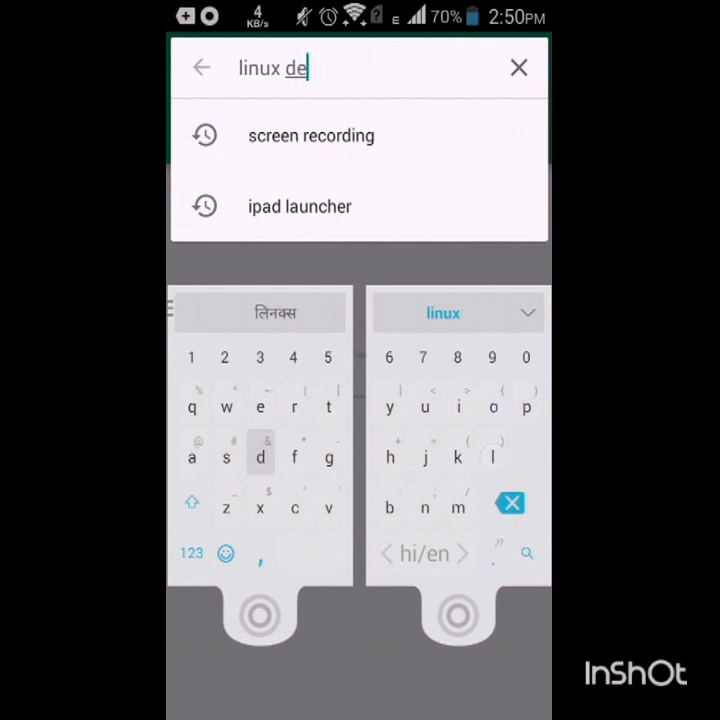
type("ploy")
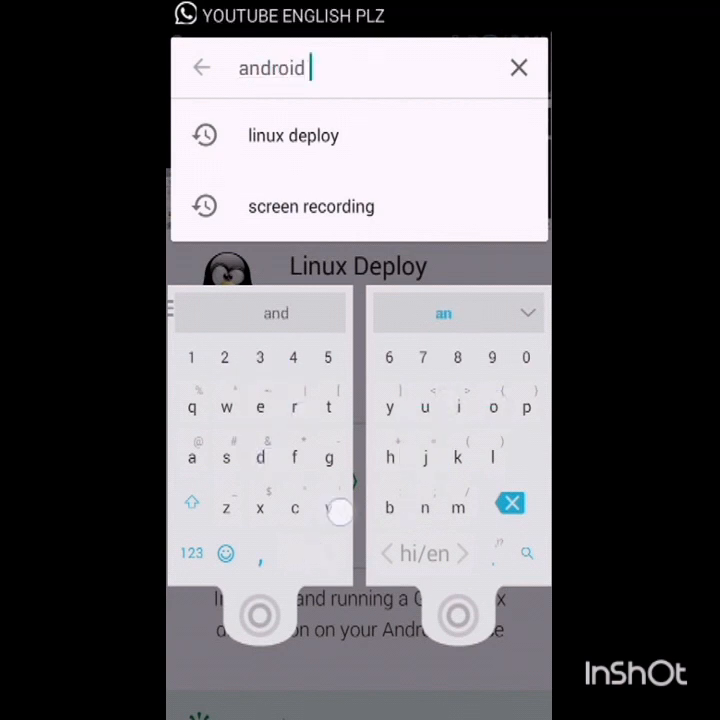
type("vnc")
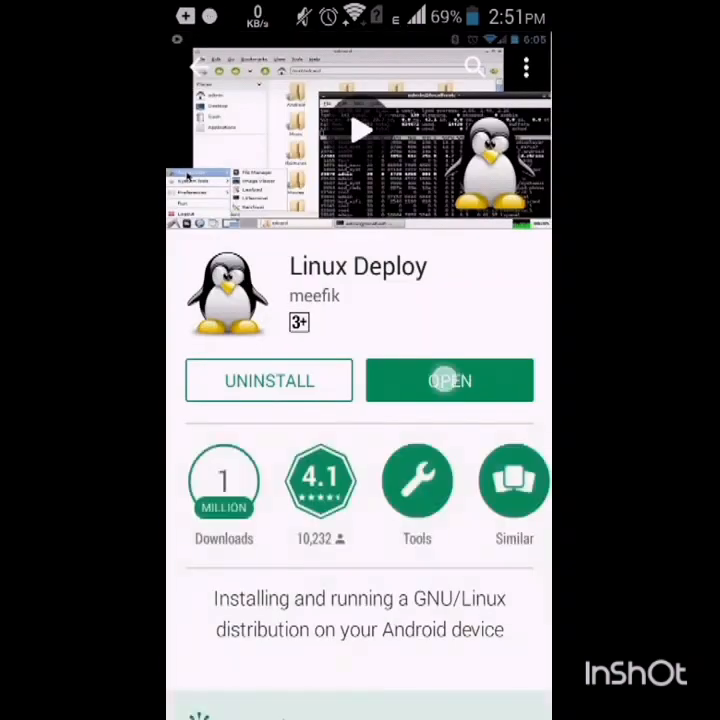
Set the container's installation path to the copied kalilinux.ext2.img file path
left_click(448, 380)
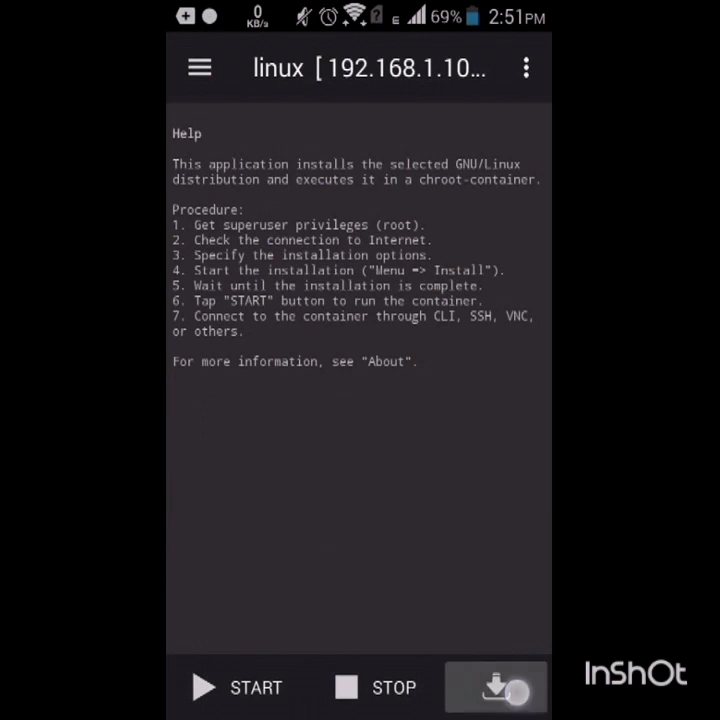
left_click(496, 688)
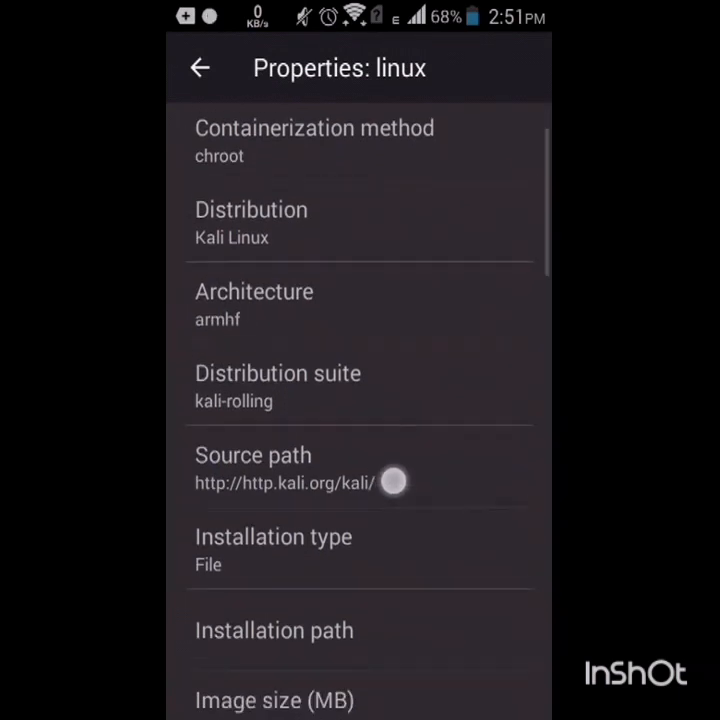
scroll("down", 3)
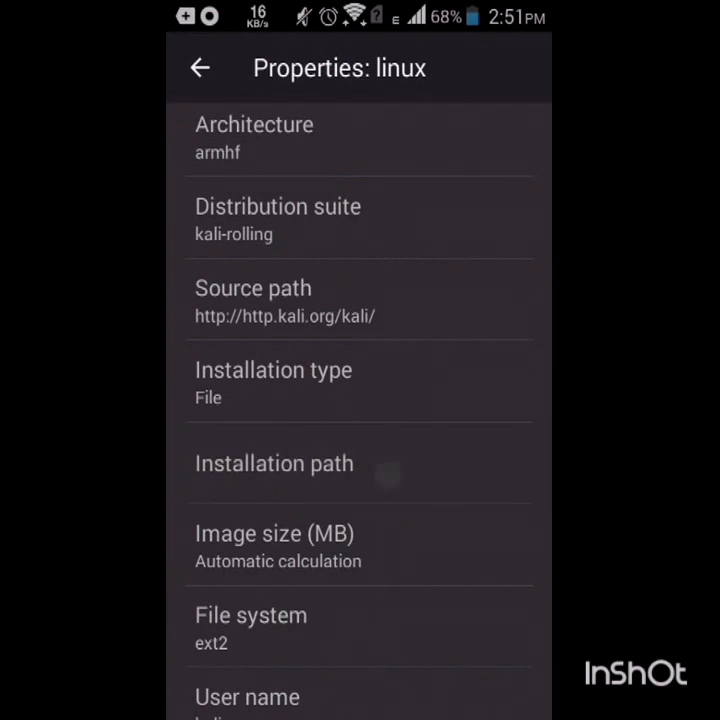
left_click(358, 464)
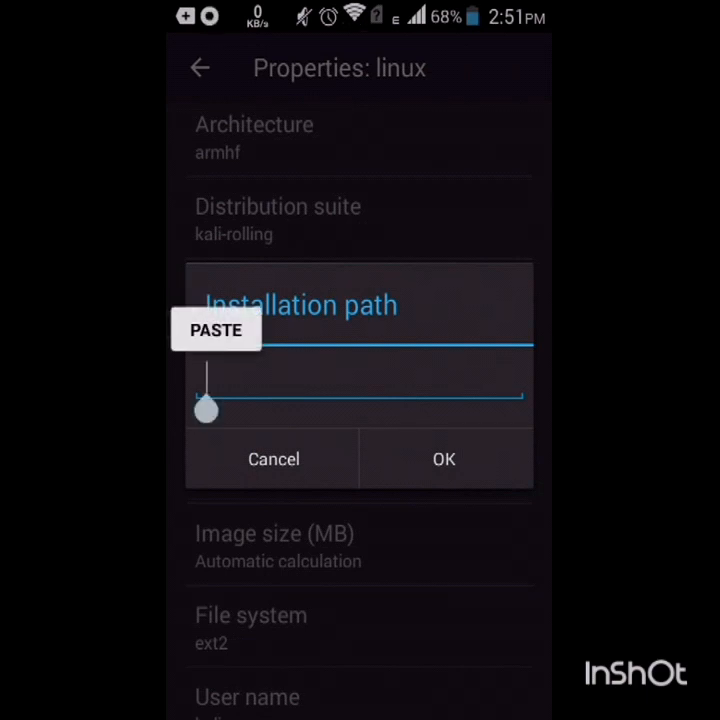
left_click(216, 330)
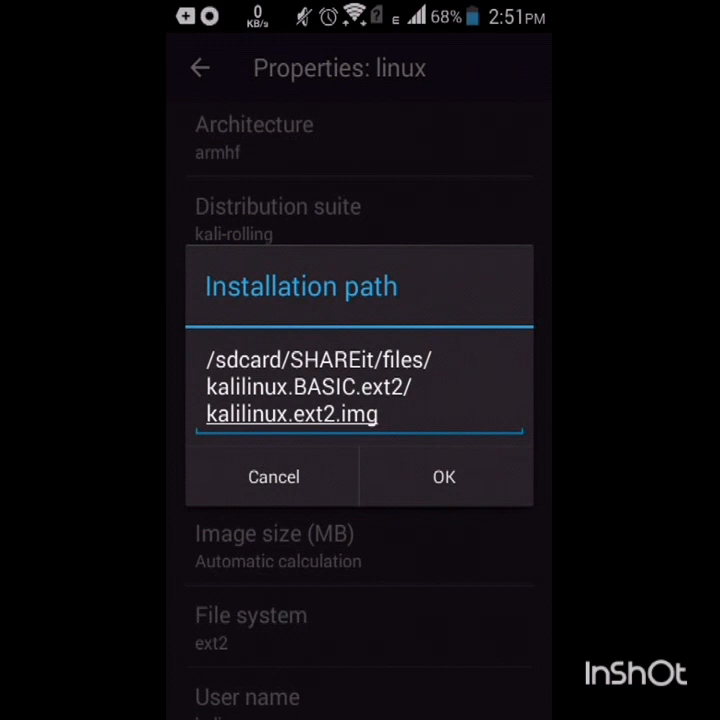
left_click(444, 476)
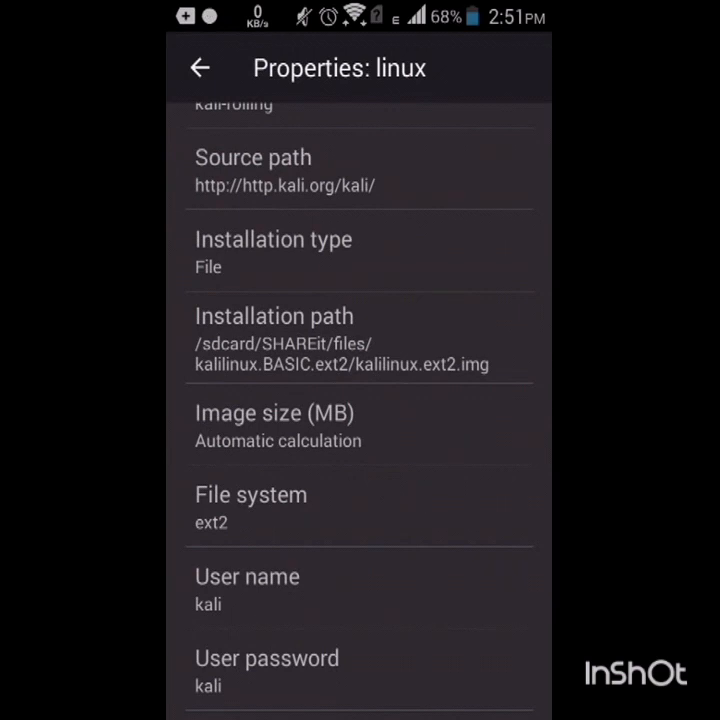
Confirm kali as the container's login user name
left_click(248, 590)
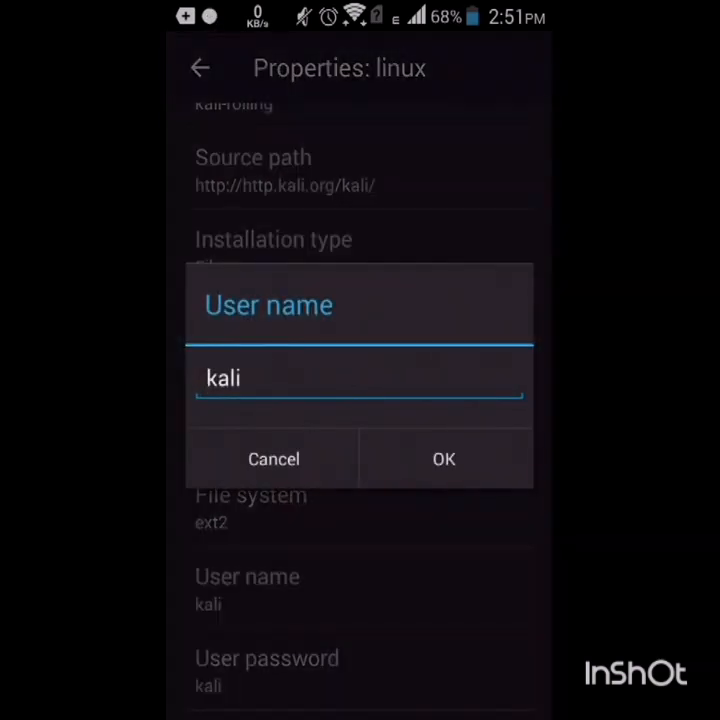
left_click(444, 458)
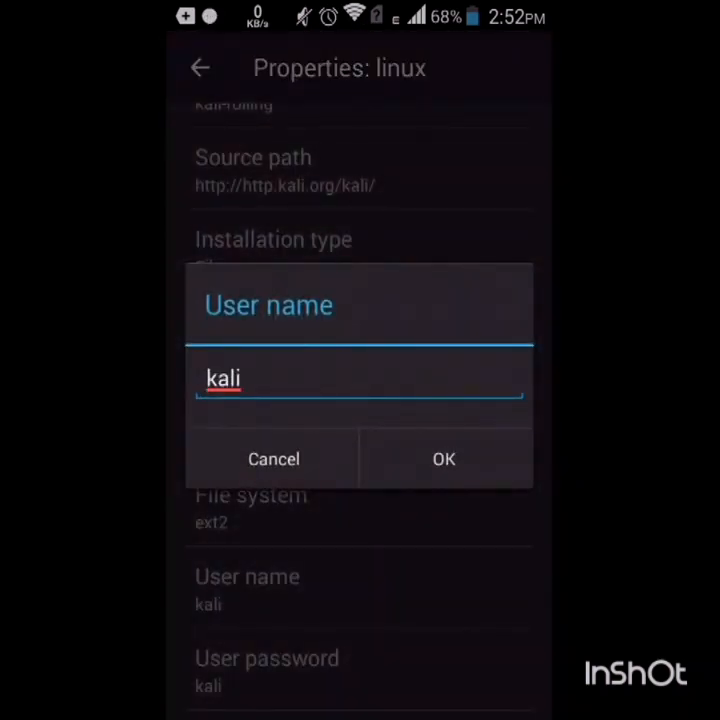
left_click(444, 458)
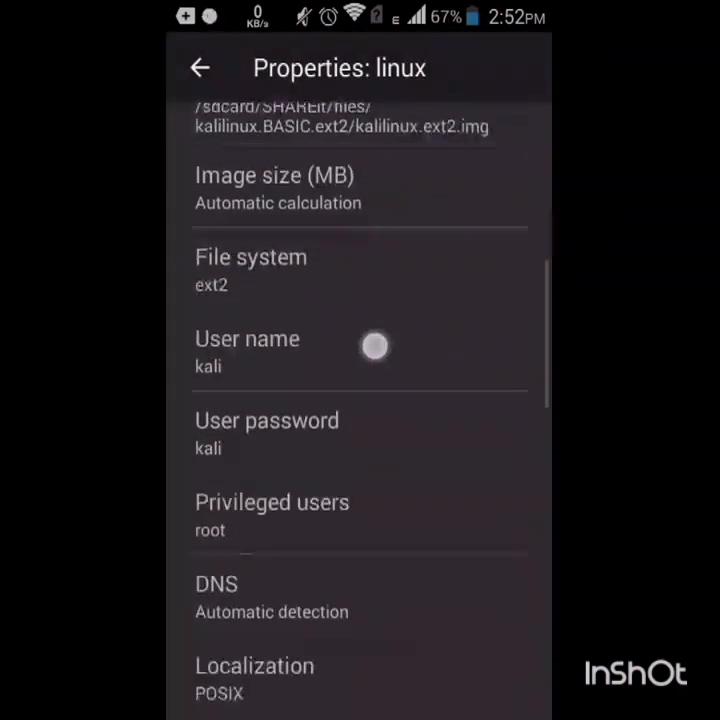
left_click(266, 434)
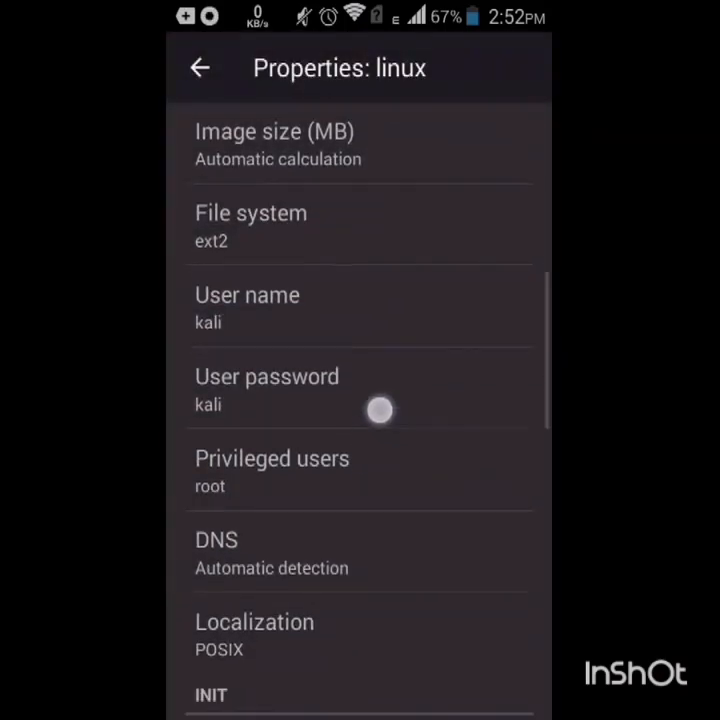
Set the VNC screen width to 854 for an 854×480 resolution
scroll("down", 3)
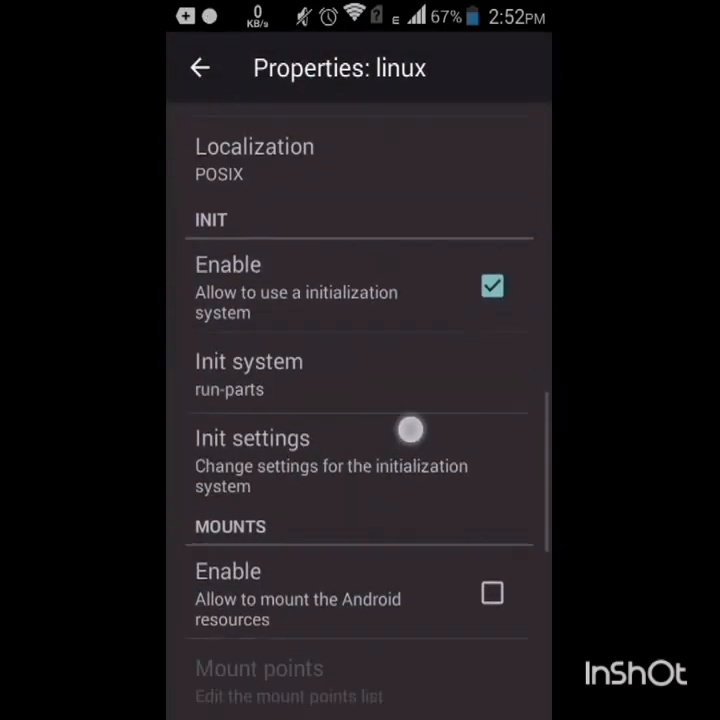
scroll("down", 3)
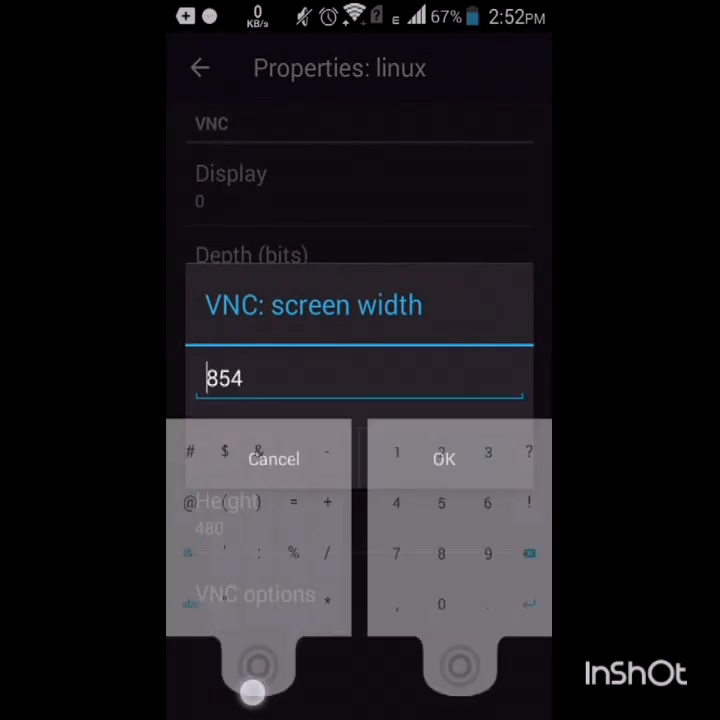
left_click(444, 458)
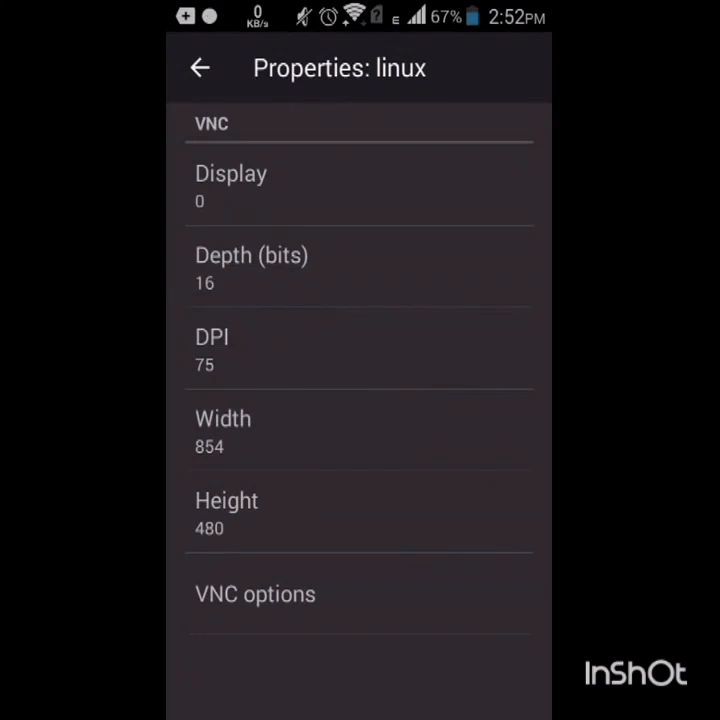
left_click(200, 68)
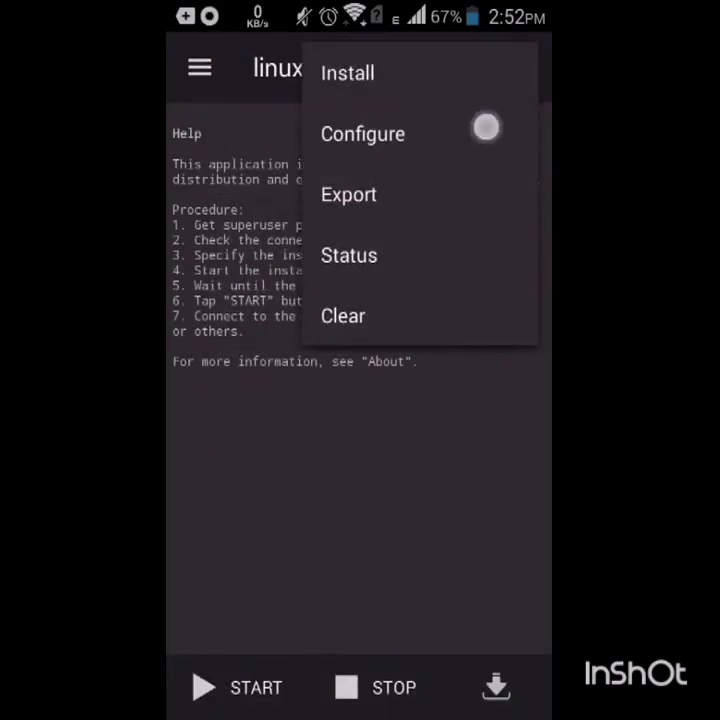
Confirm starting the Kali container configuration from the menu
left_click(364, 132)
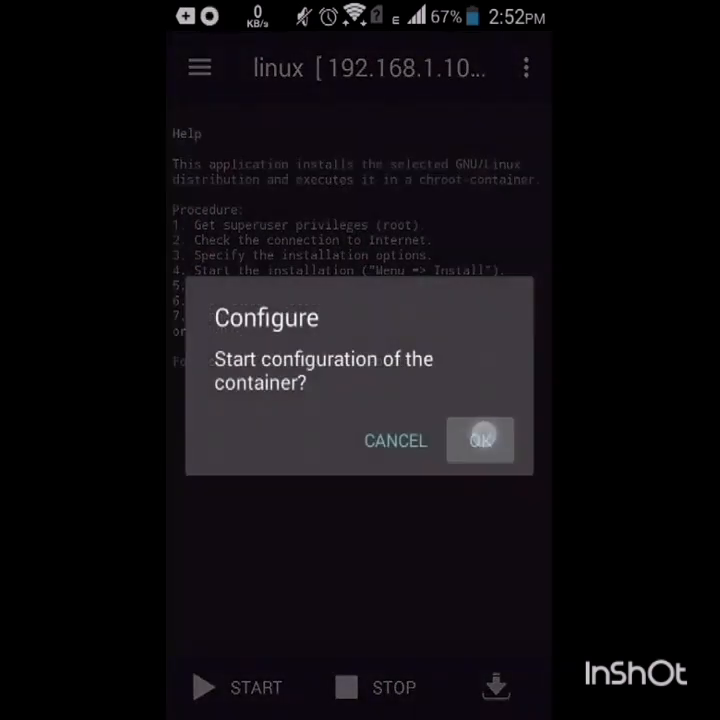
left_click(480, 440)
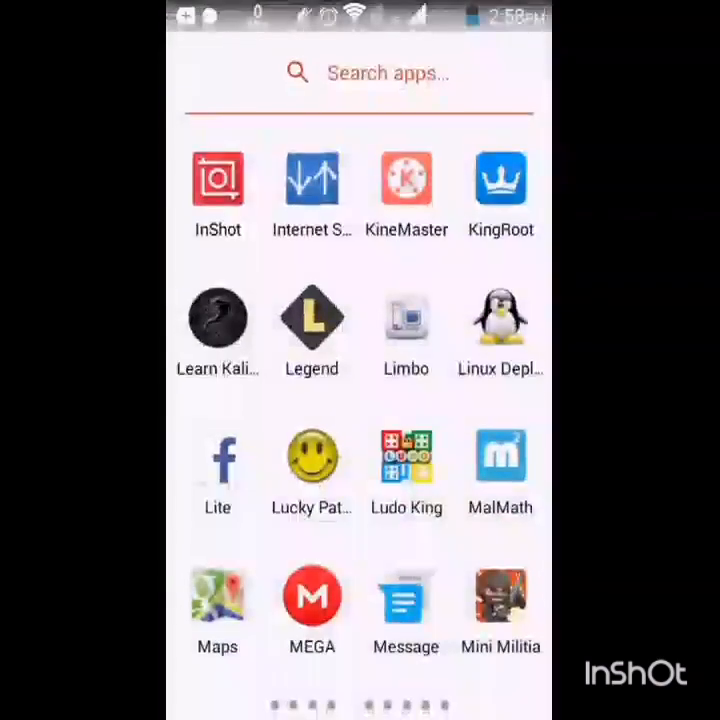
Launch androidVNC and enter the Kali connection value, advancing to the next field
scroll("left", 3)
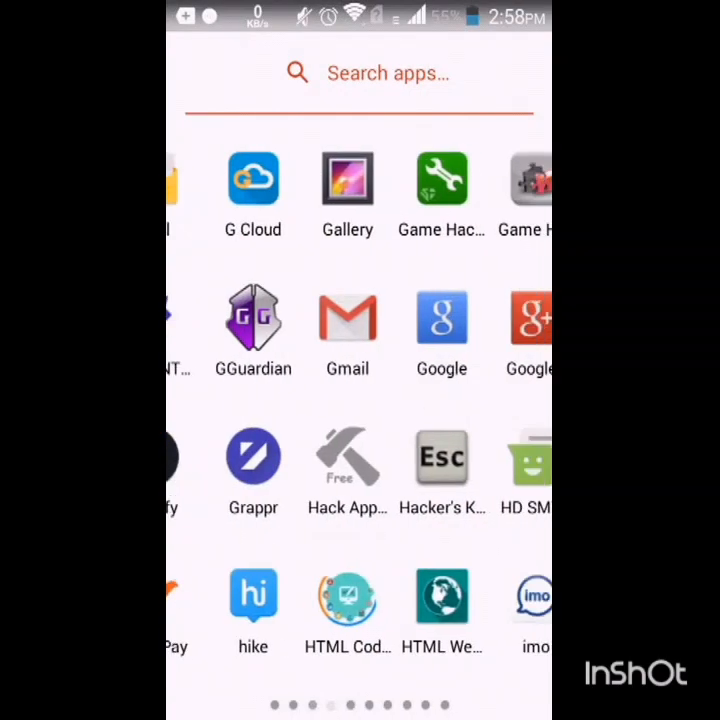
scroll("right", 3)
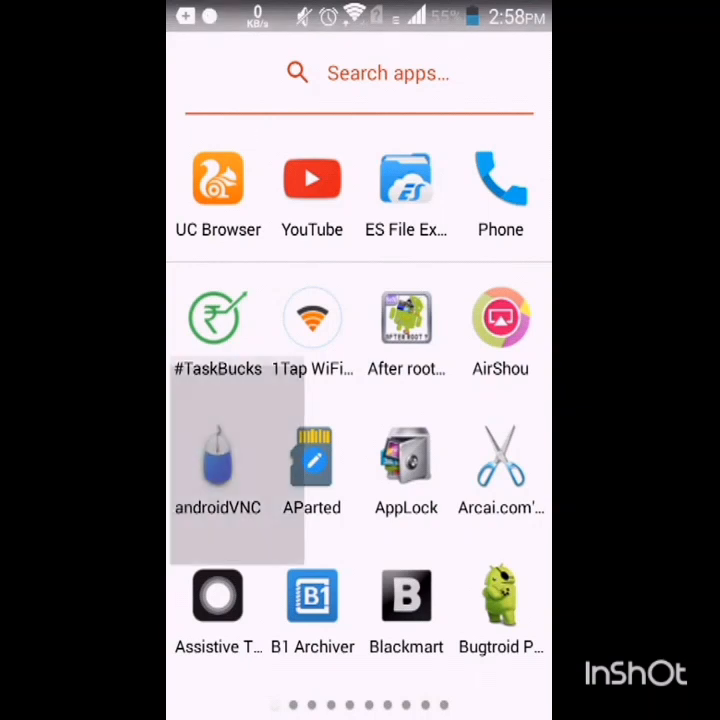
left_click(218, 458)
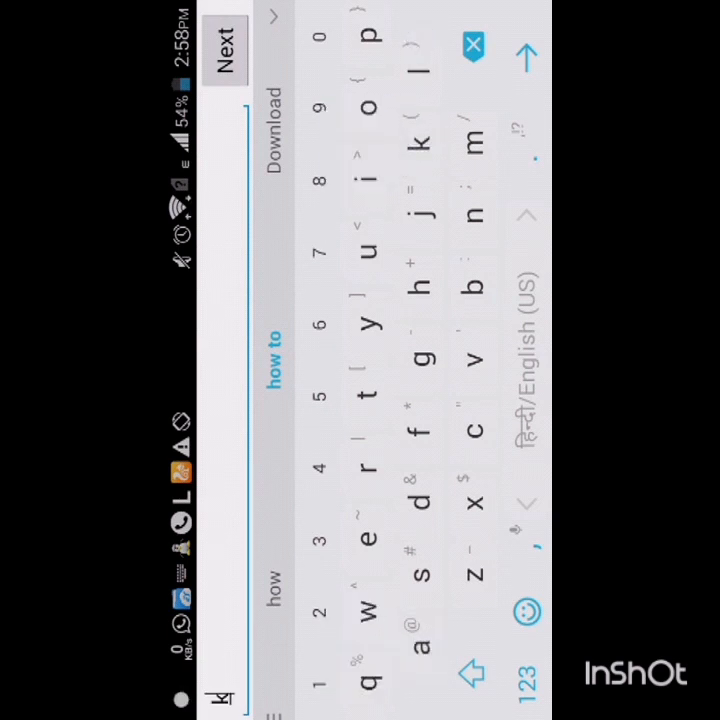
type("ali")
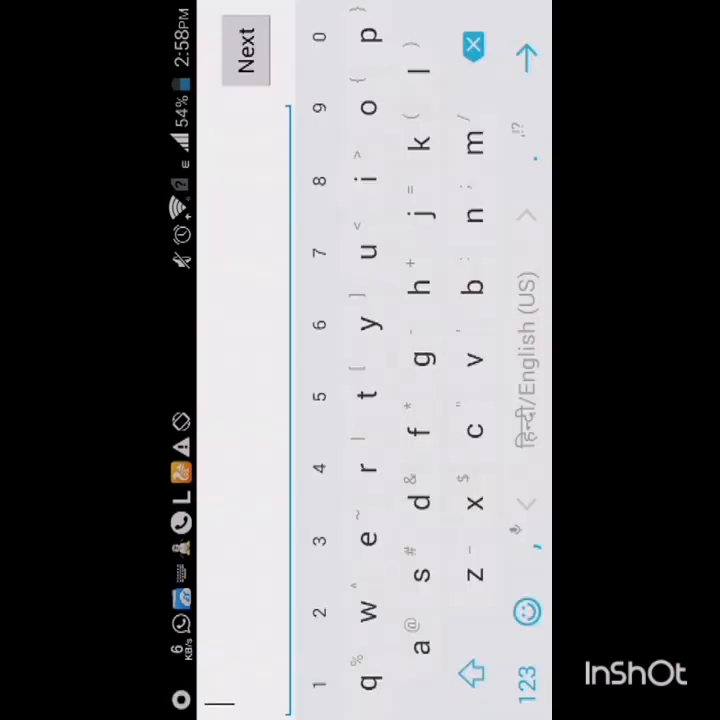
left_click(370, 178)
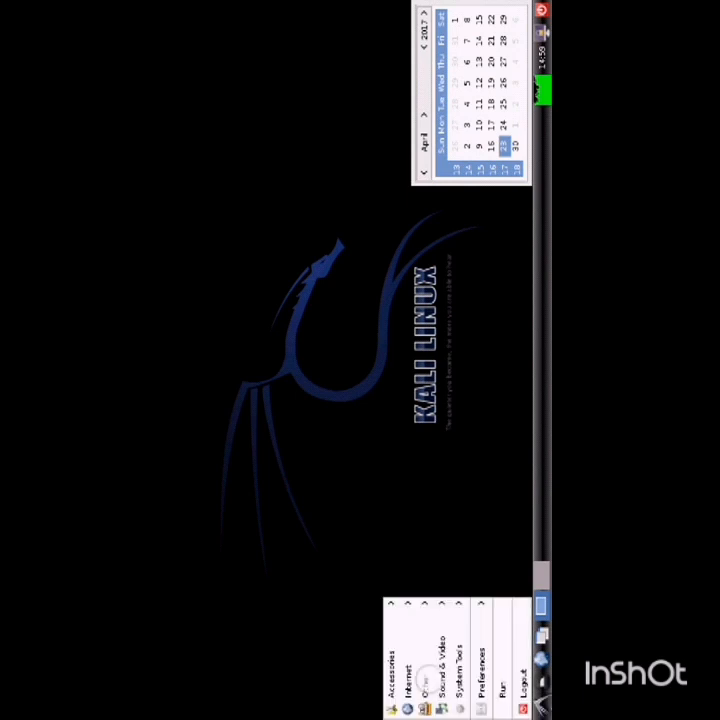
Launch the web browser from Internet and view the kali.org site
left_click(404, 650)
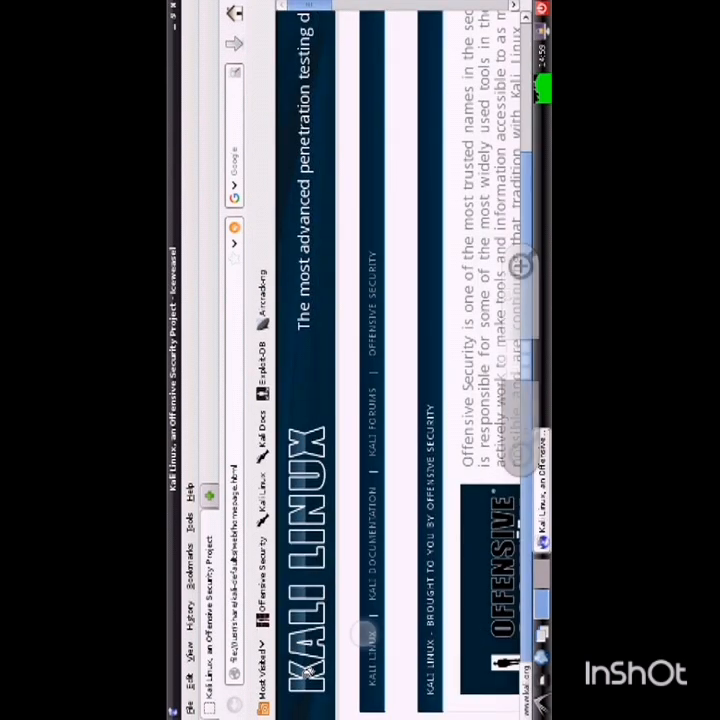
scroll("down", 3)
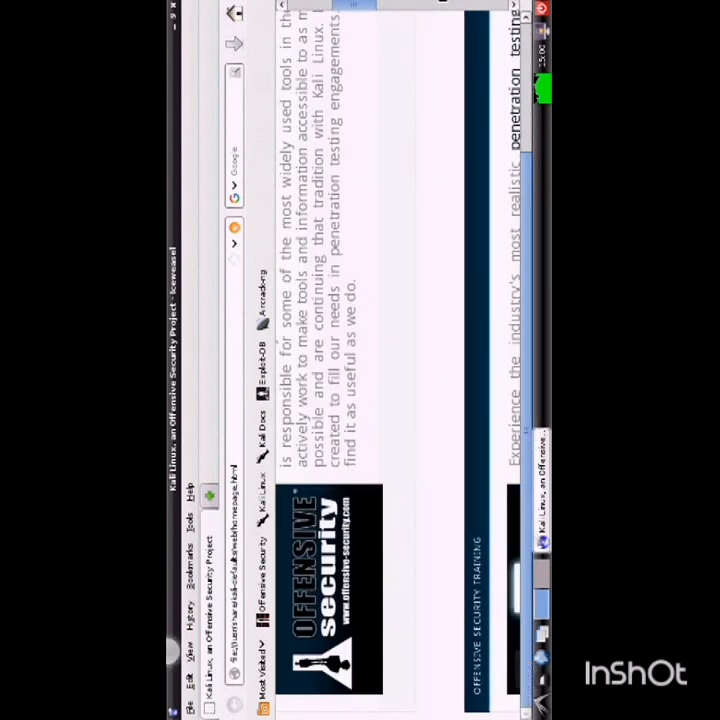